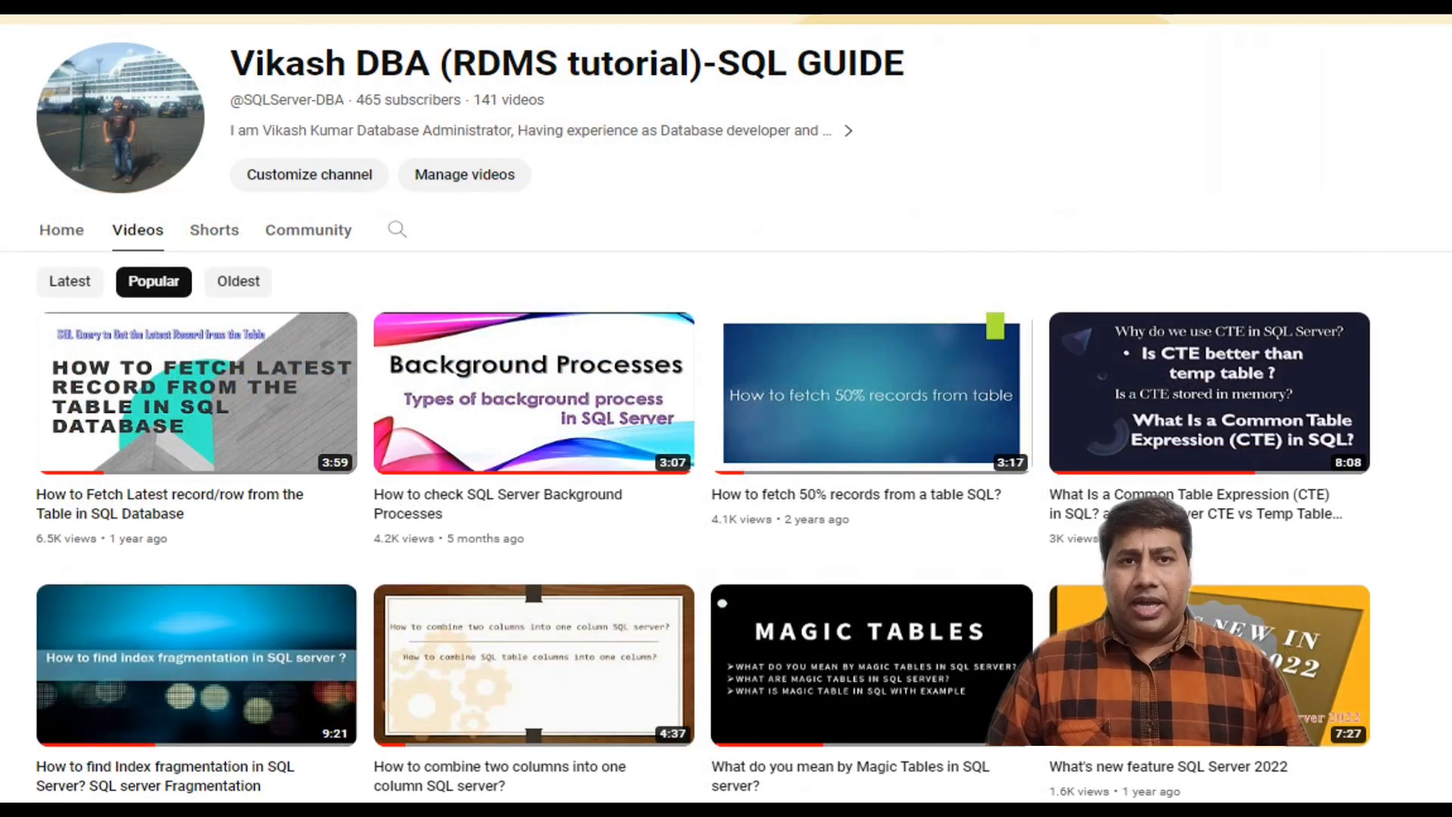
Launch SQL Server Profiler from Management Studio's Tools menu
scroll(down, 3)
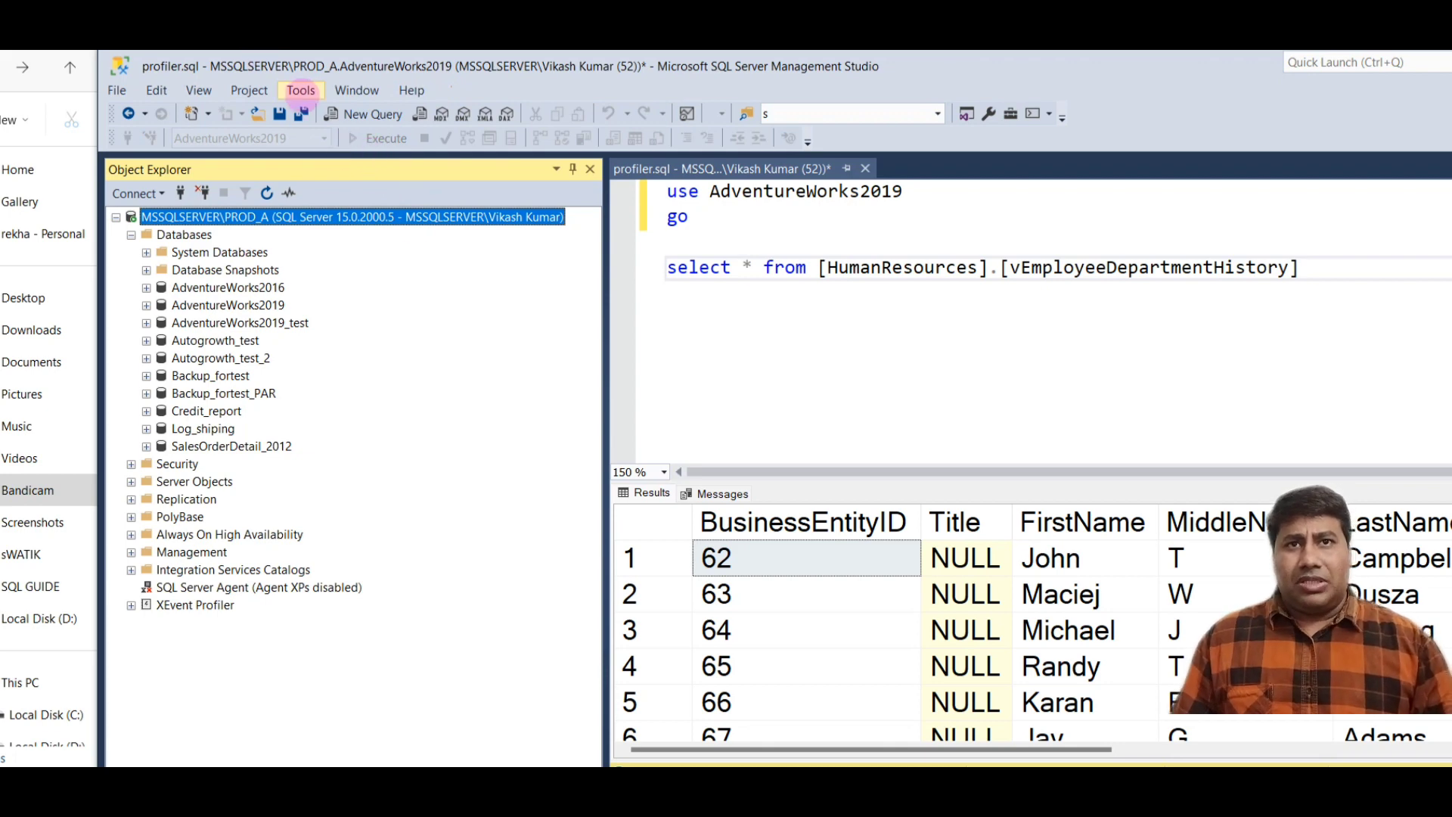
click(300, 90)
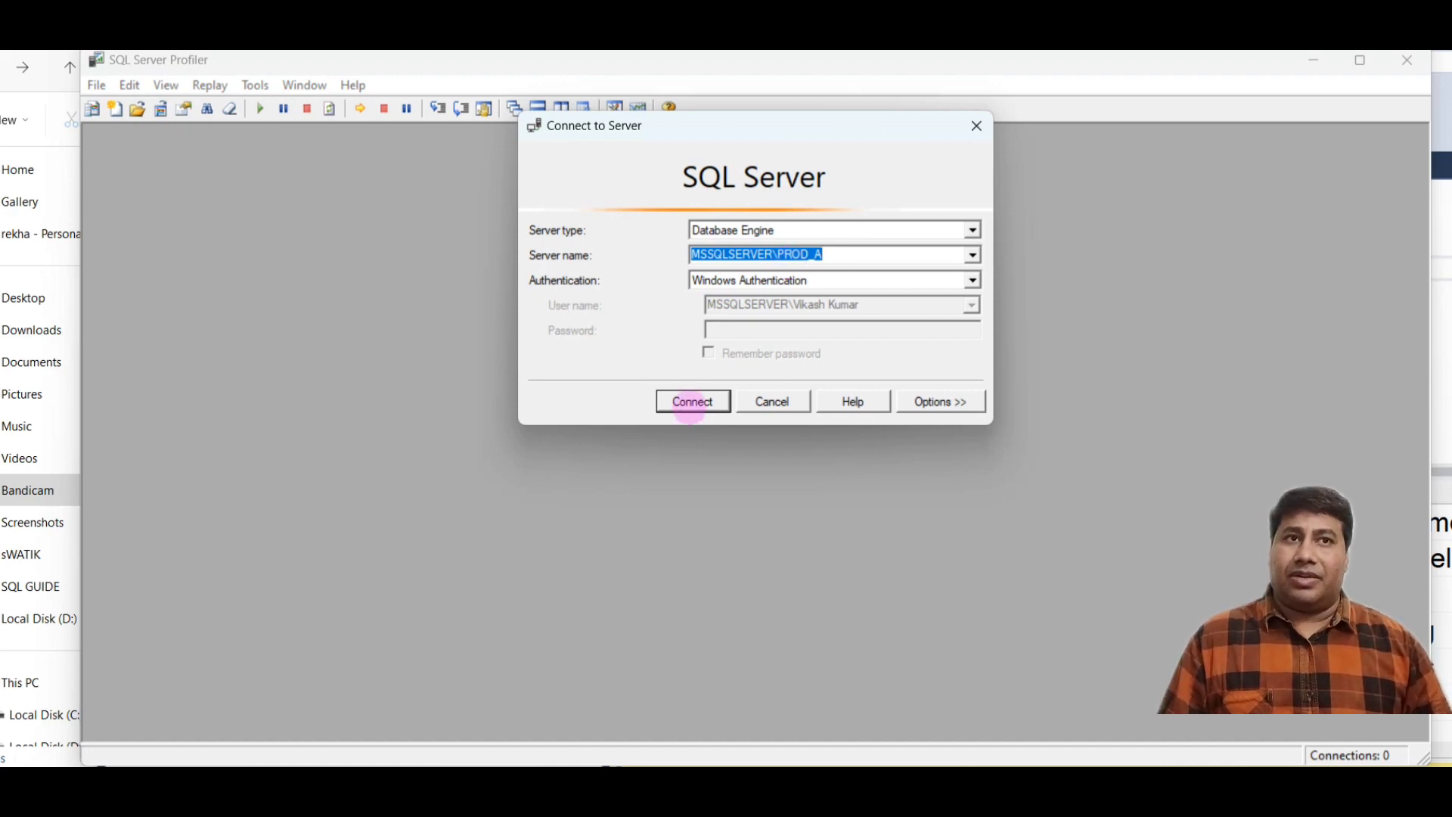
Connect to MSSQLSERVER\PROD_A using Windows Authentication
click(693, 401)
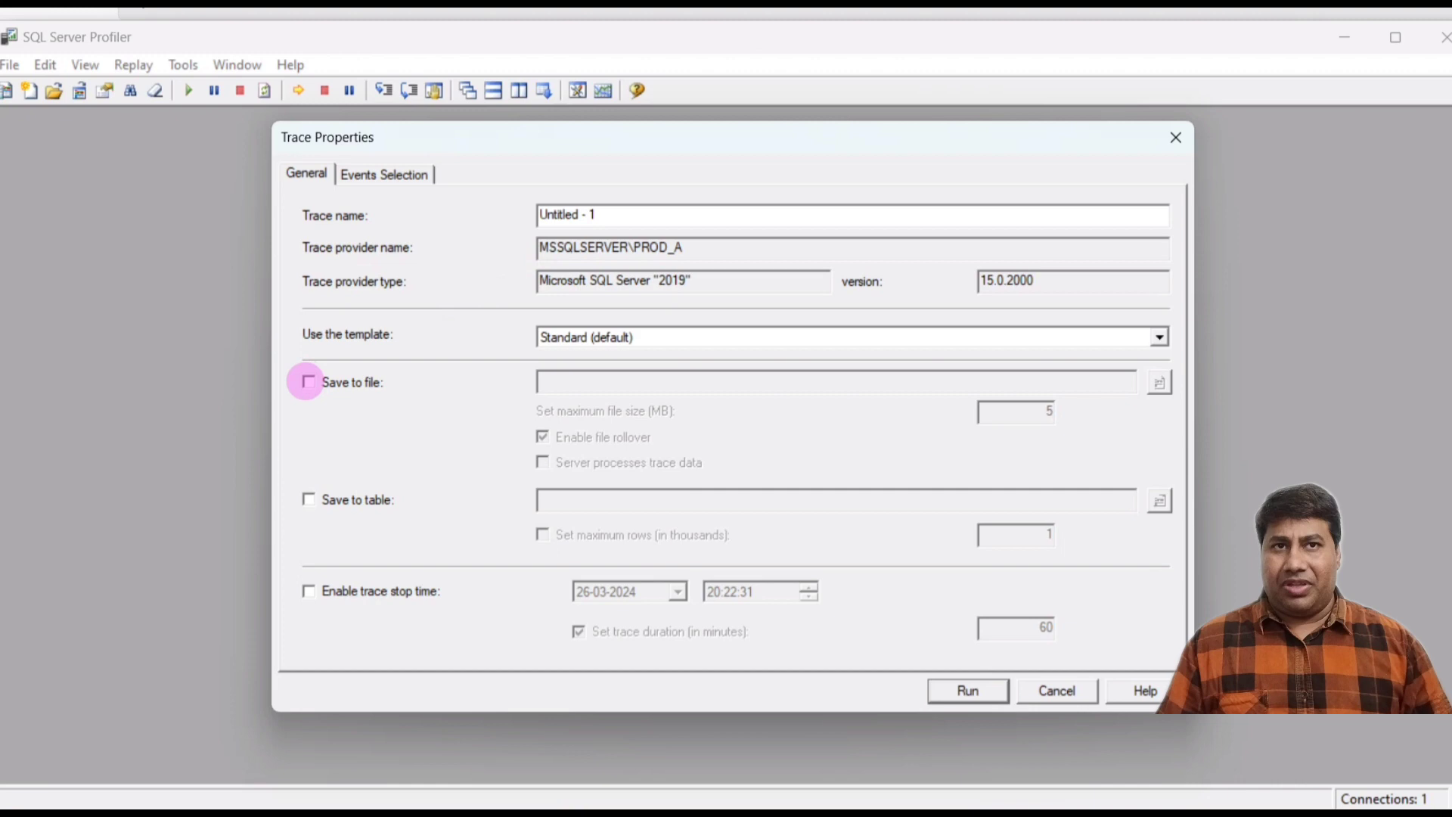
Enable Save to file and save the trace into D:\Trace as 'Untitled - 1.trc'
click(308, 382)
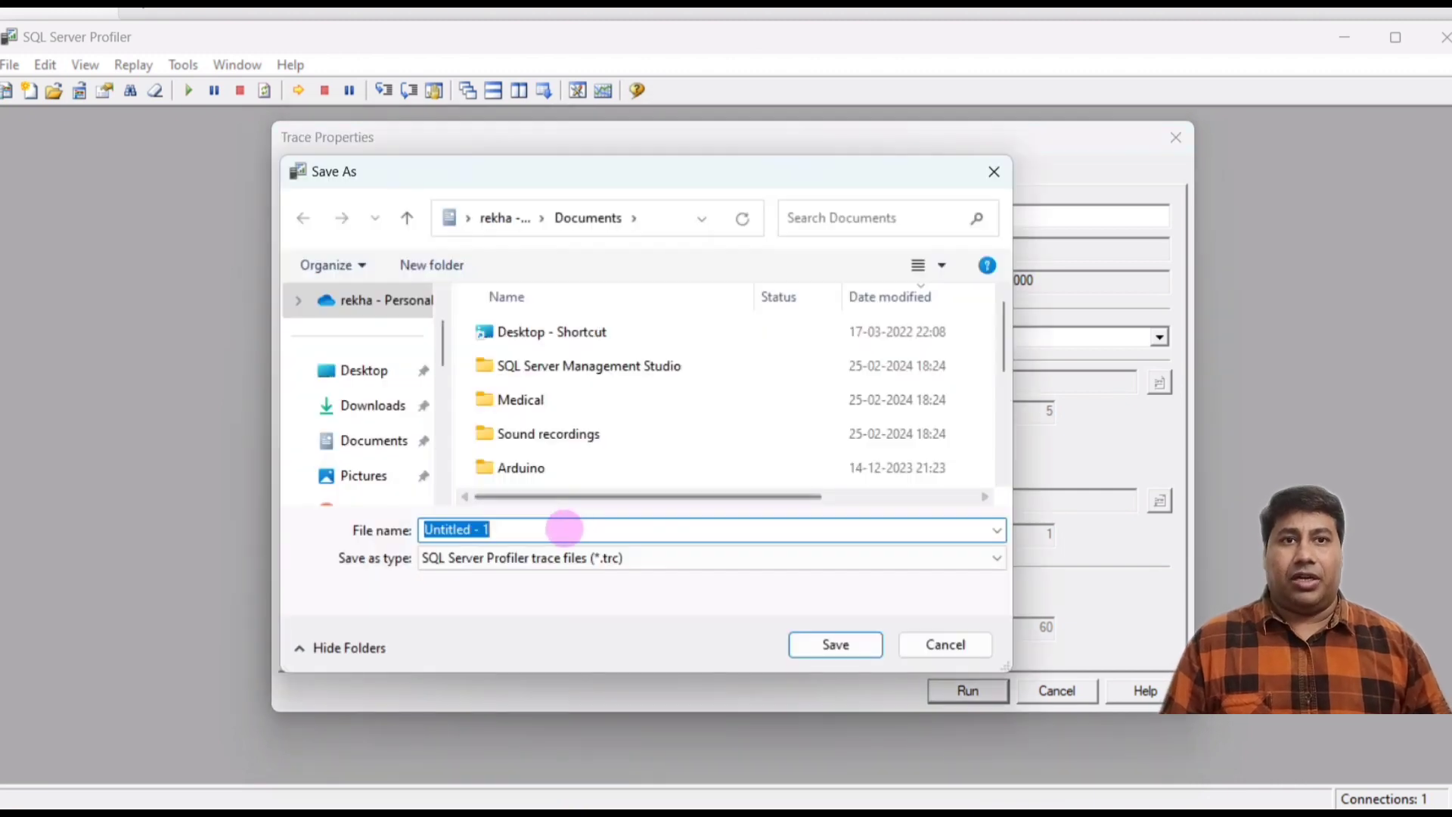
text(D:\Trace)
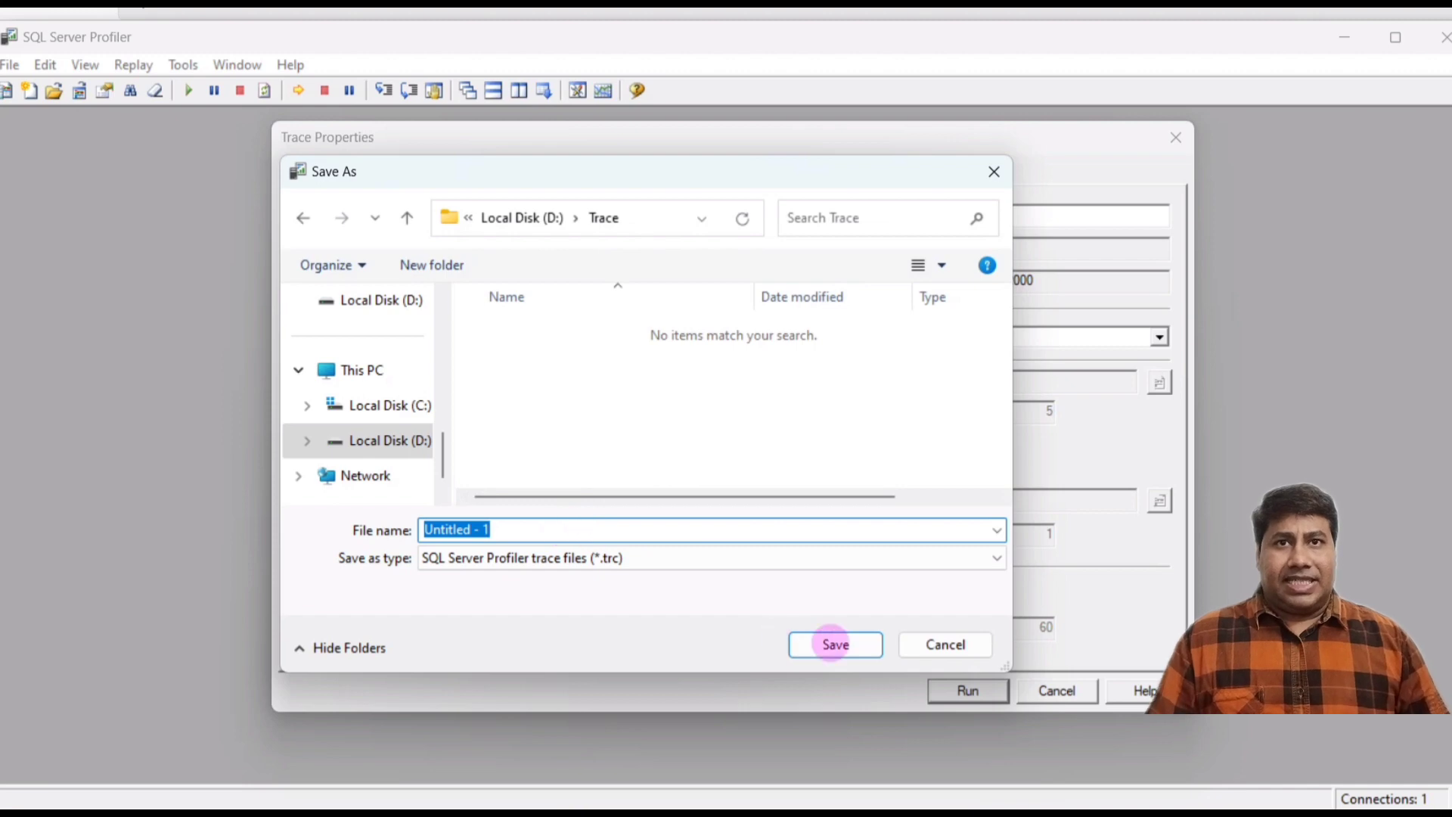
click(835, 643)
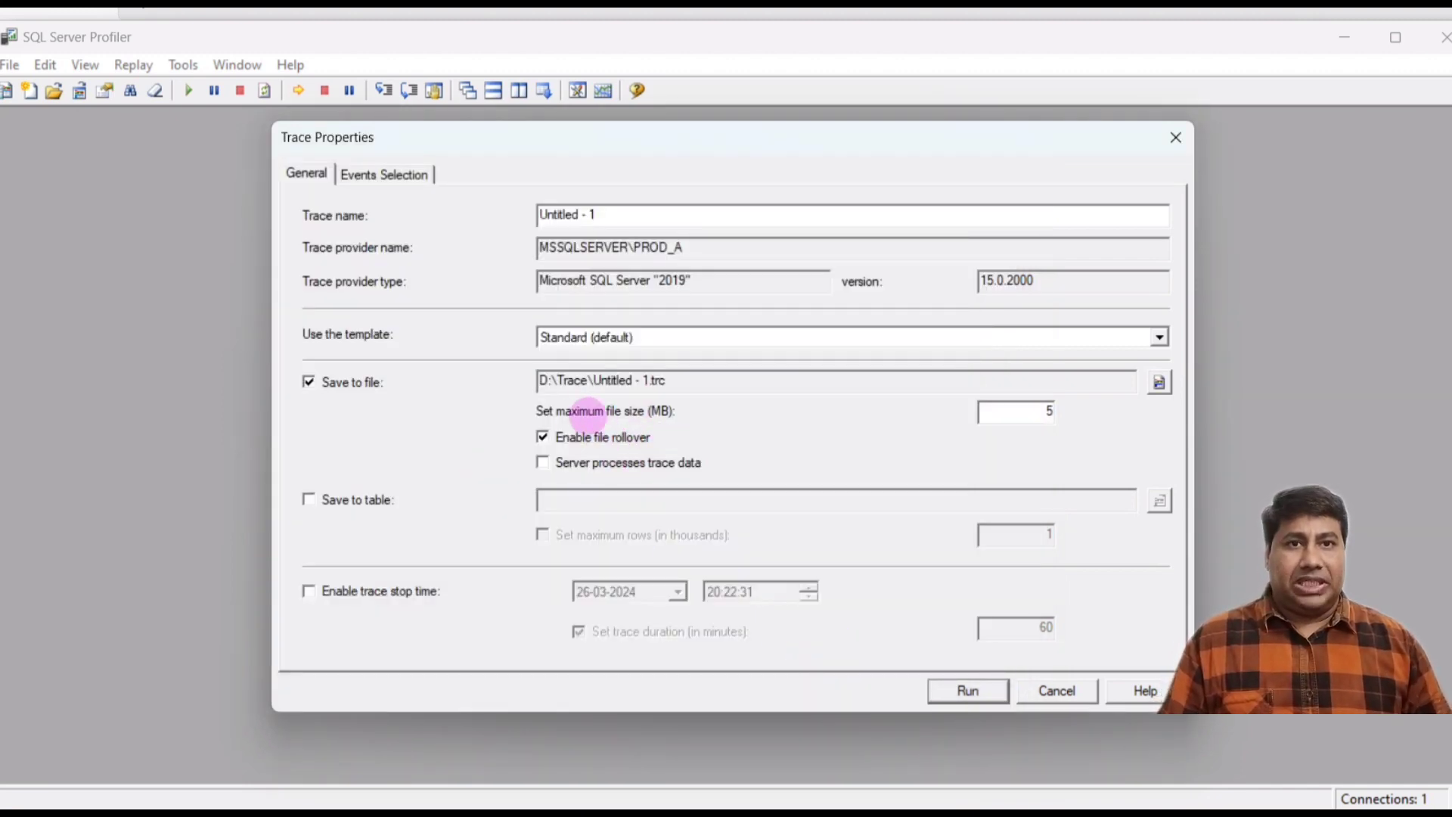
mouse_move(664, 418)
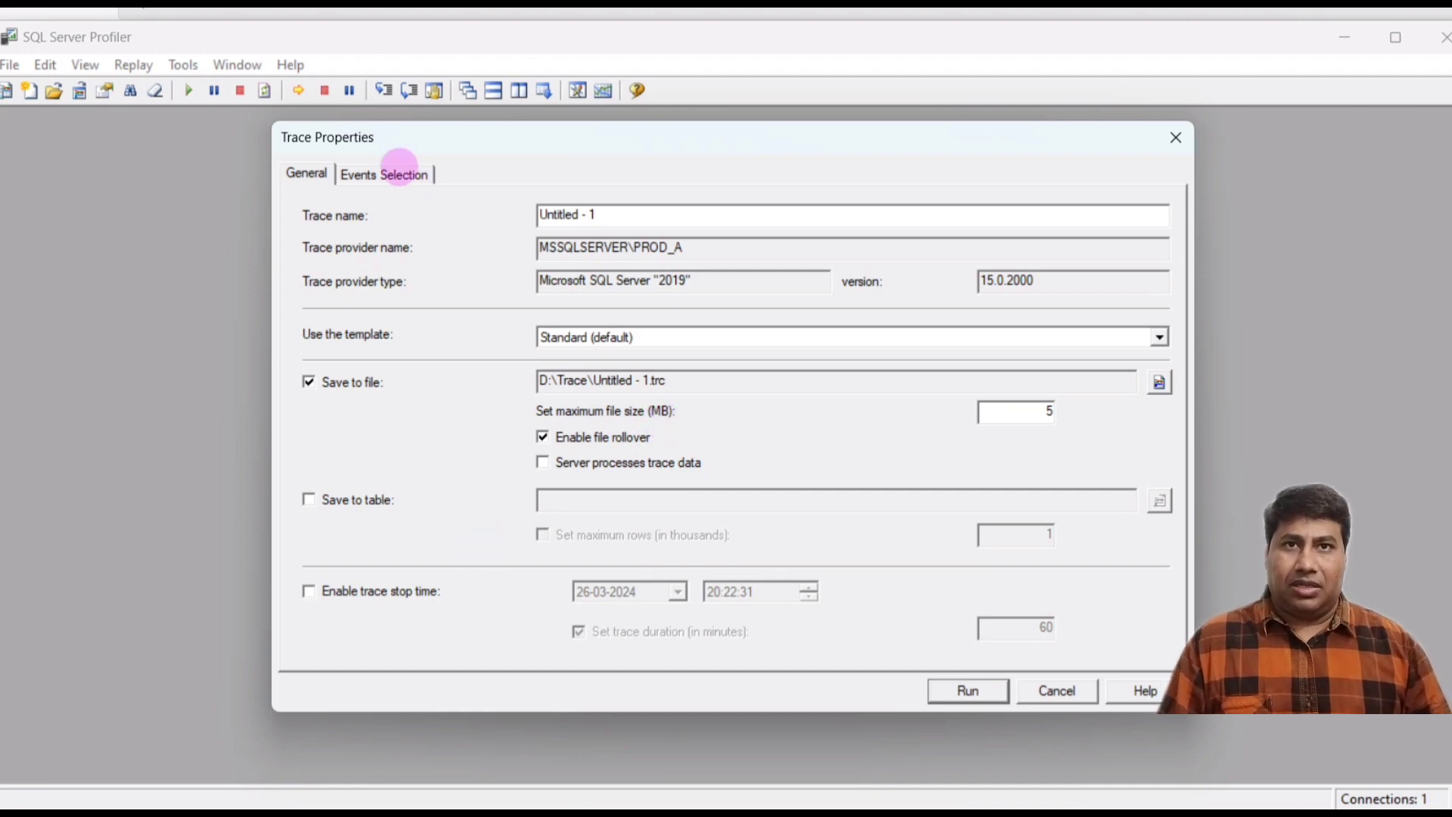
mouse_move(430, 597)
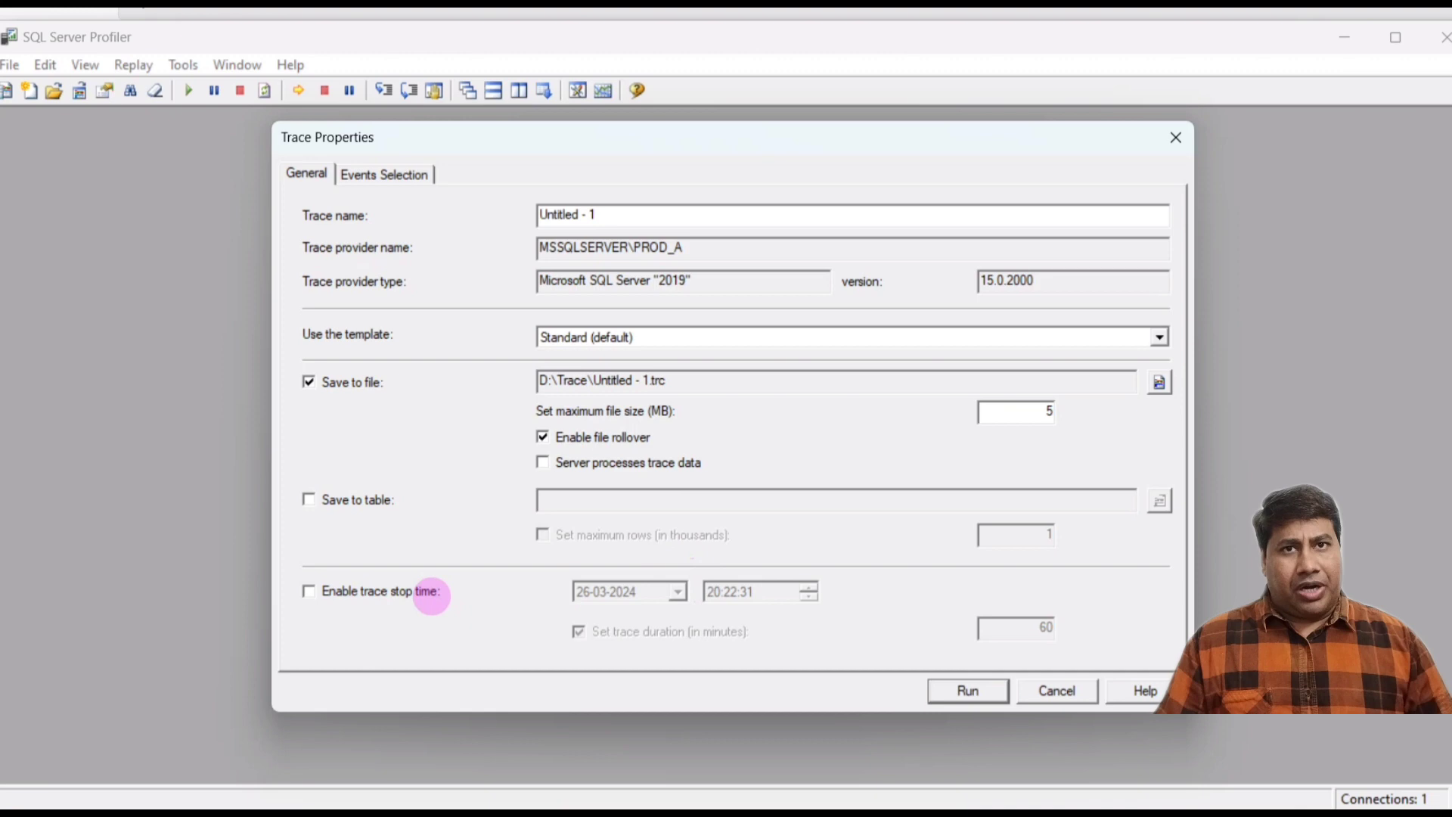
mouse_move(608, 591)
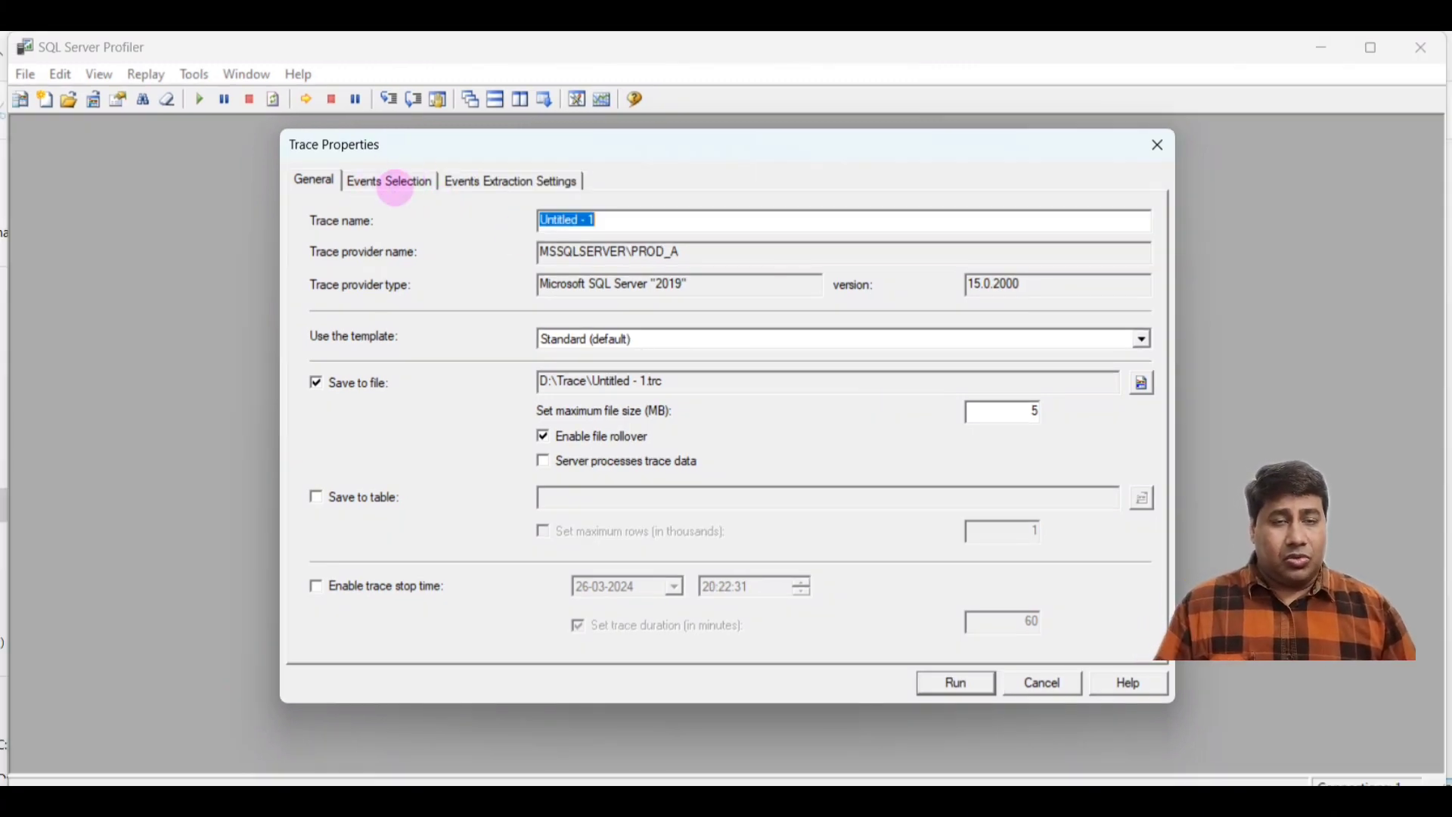
Review the SQL:BatchCompleted and SQL:BatchStarting events, then tick Showplan XML under Performance
click(388, 181)
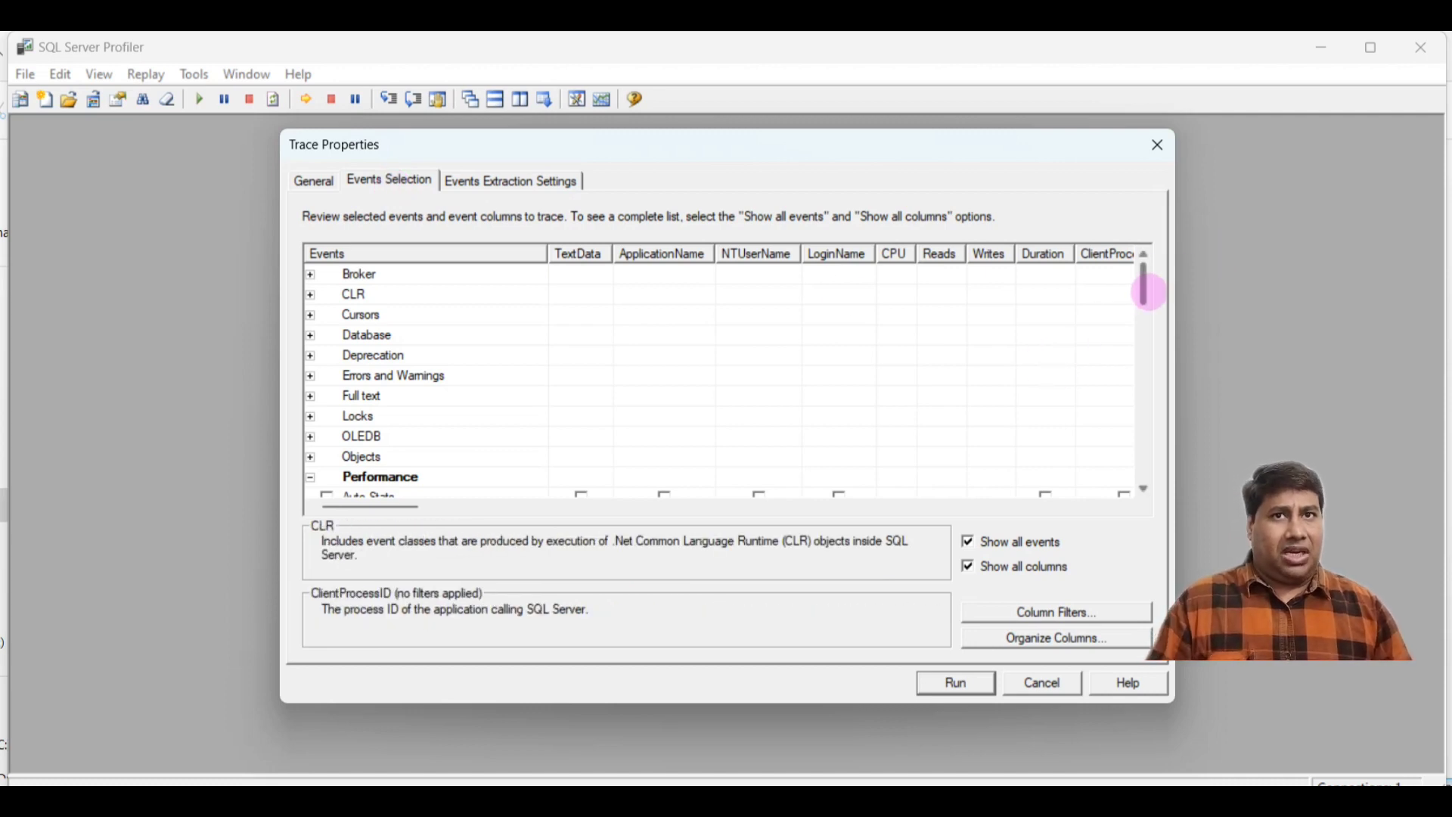
scroll(down, 3)
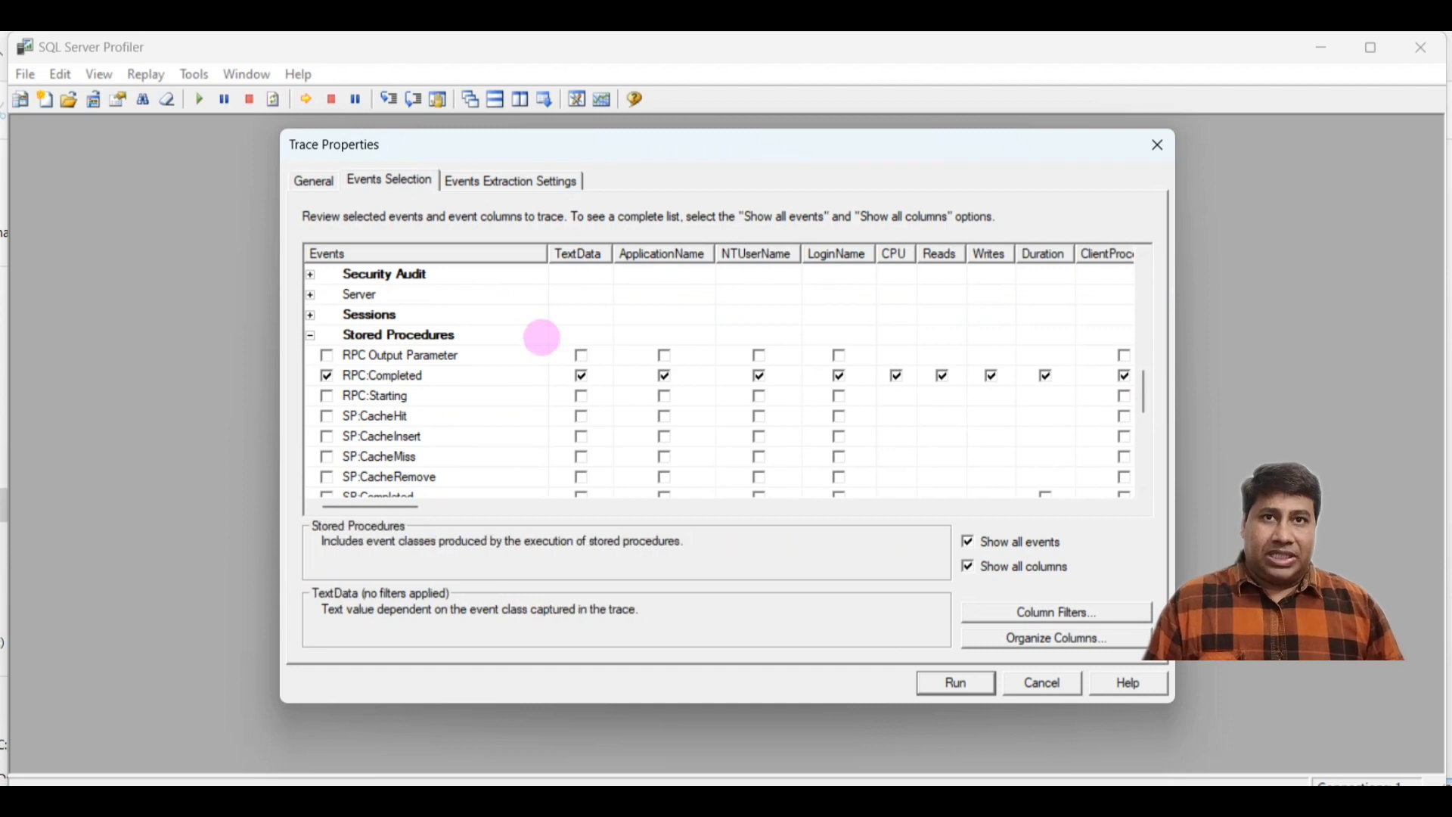
scroll(down, 3)
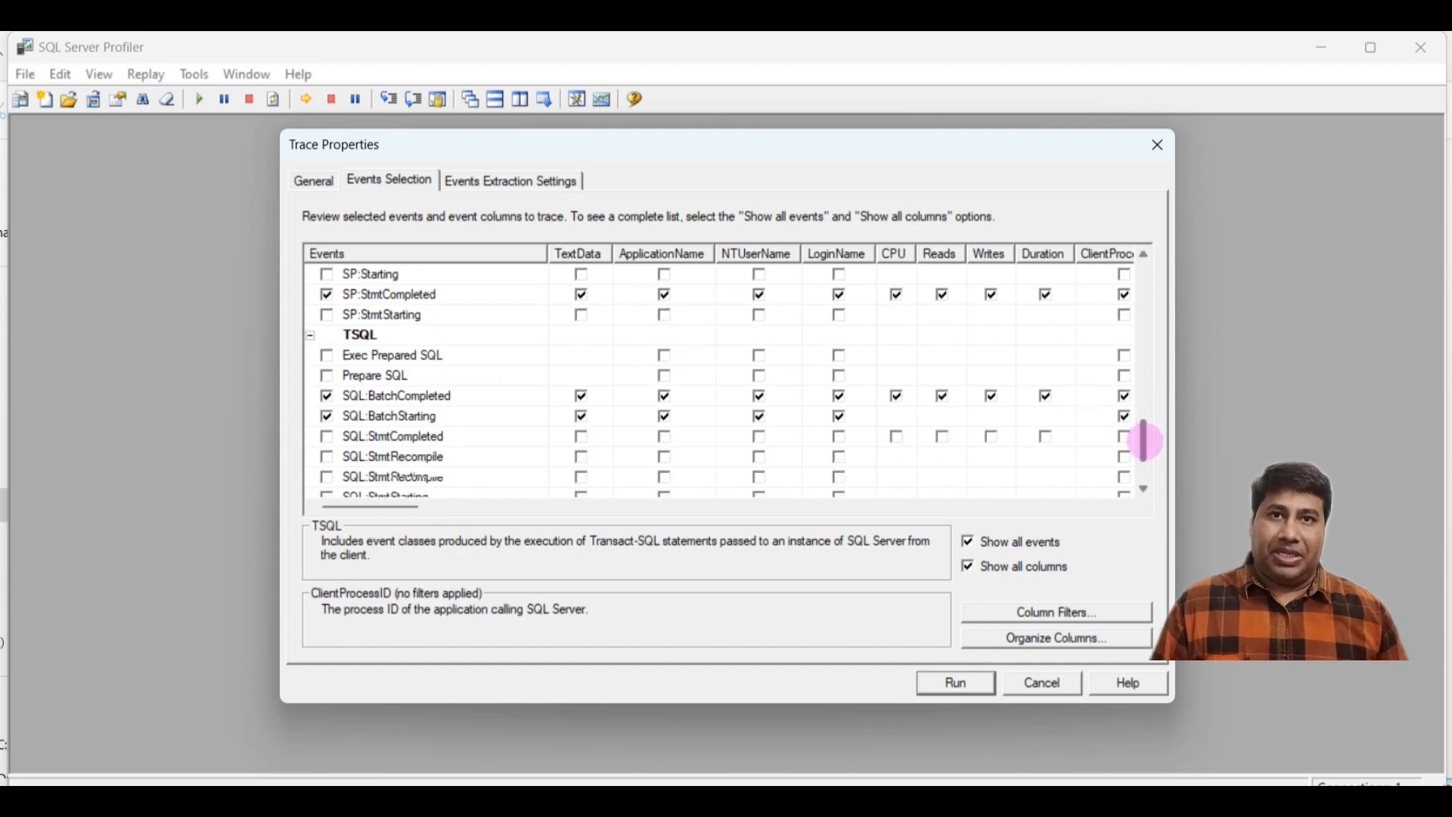
click(396, 395)
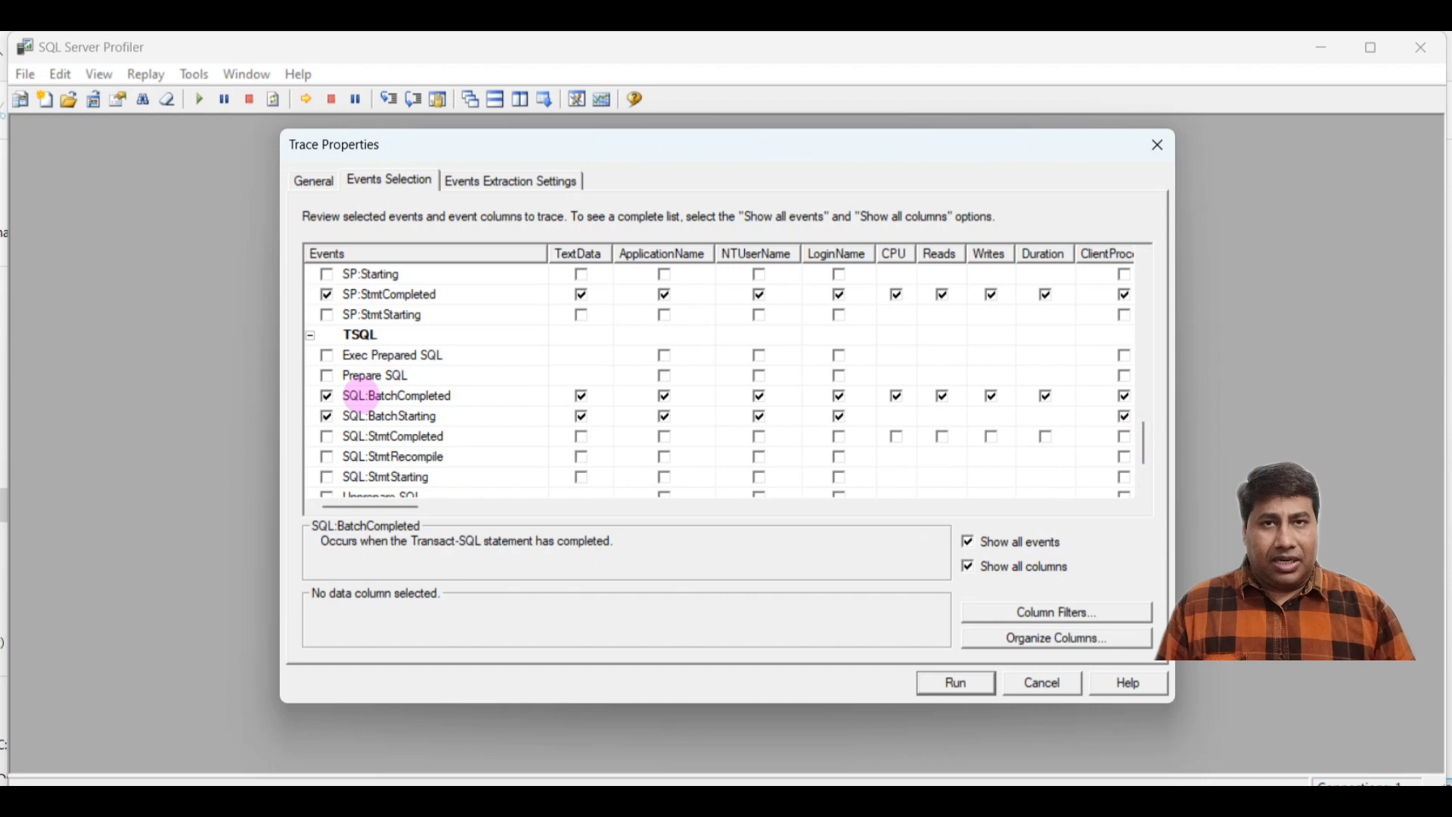
click(389, 416)
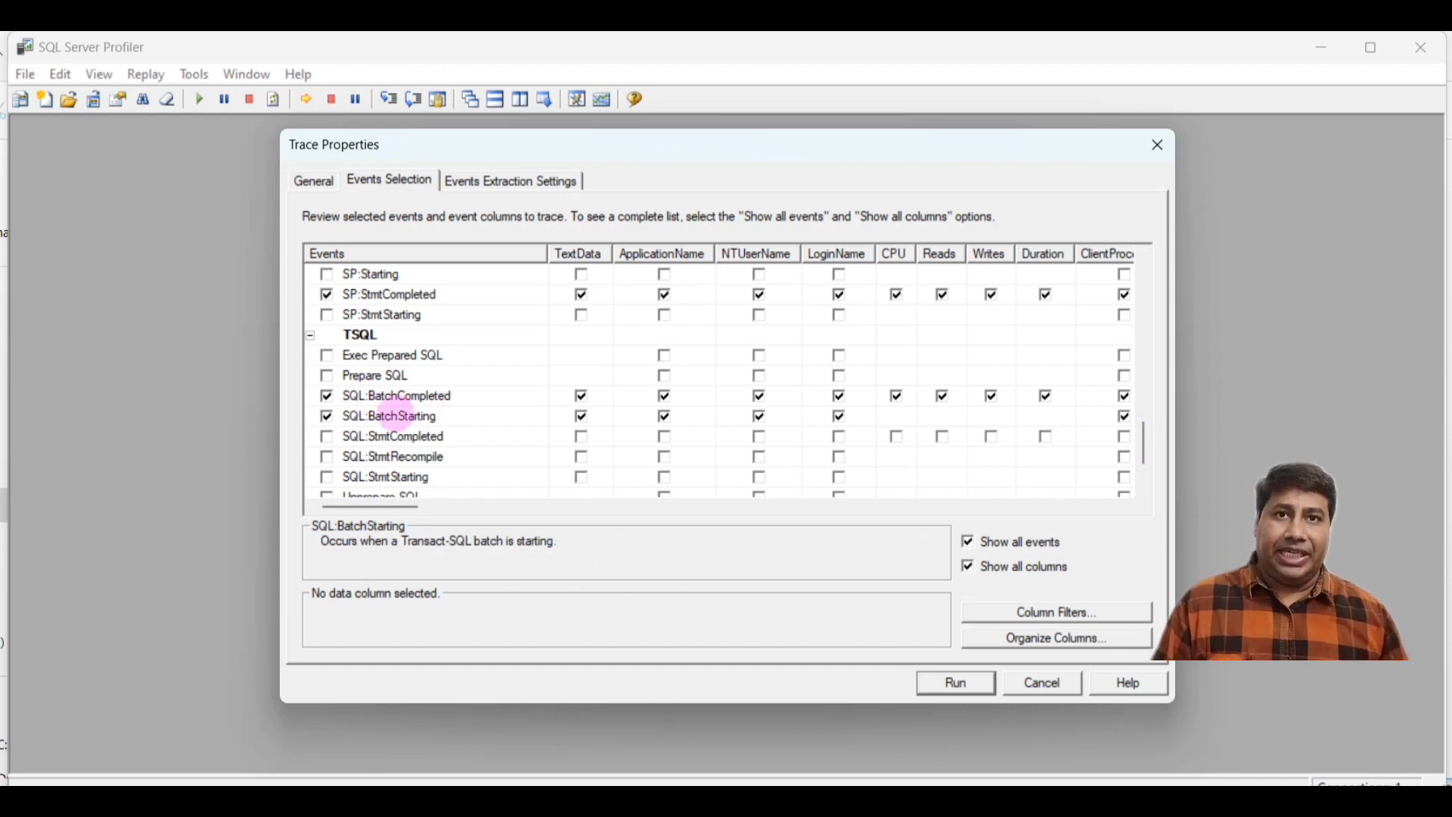
click(1122, 415)
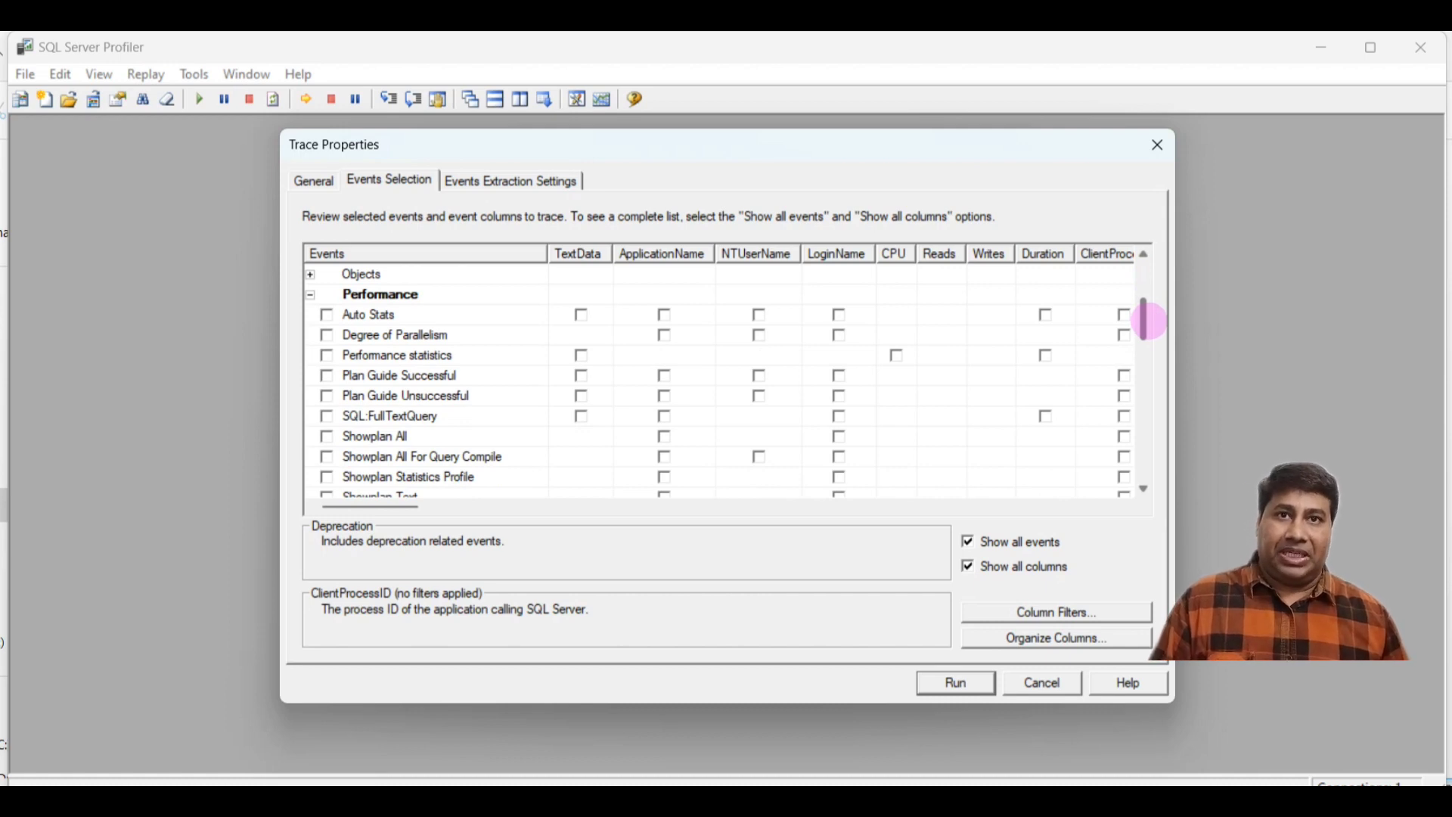
click(326, 476)
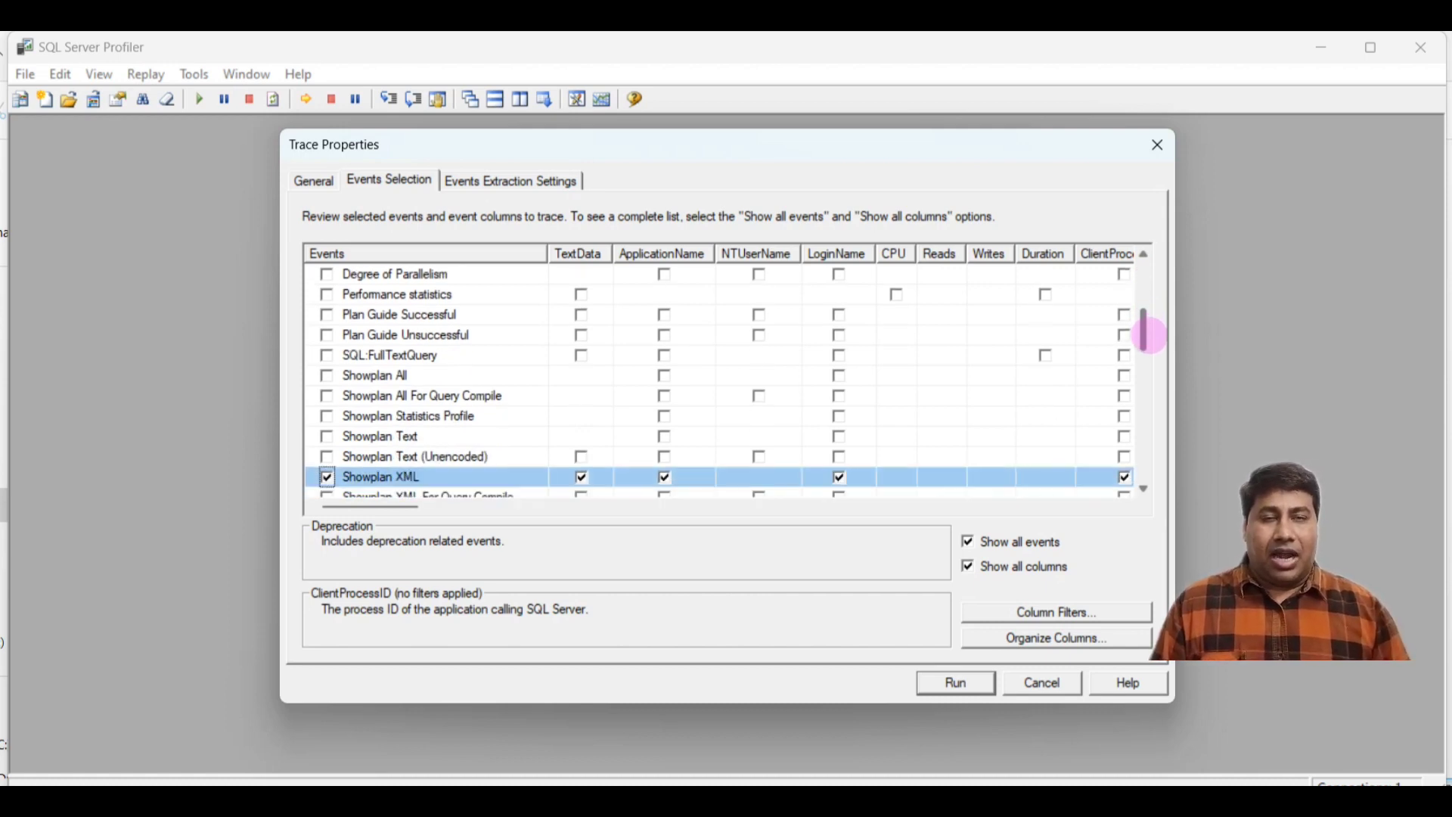
scroll(down, 3)
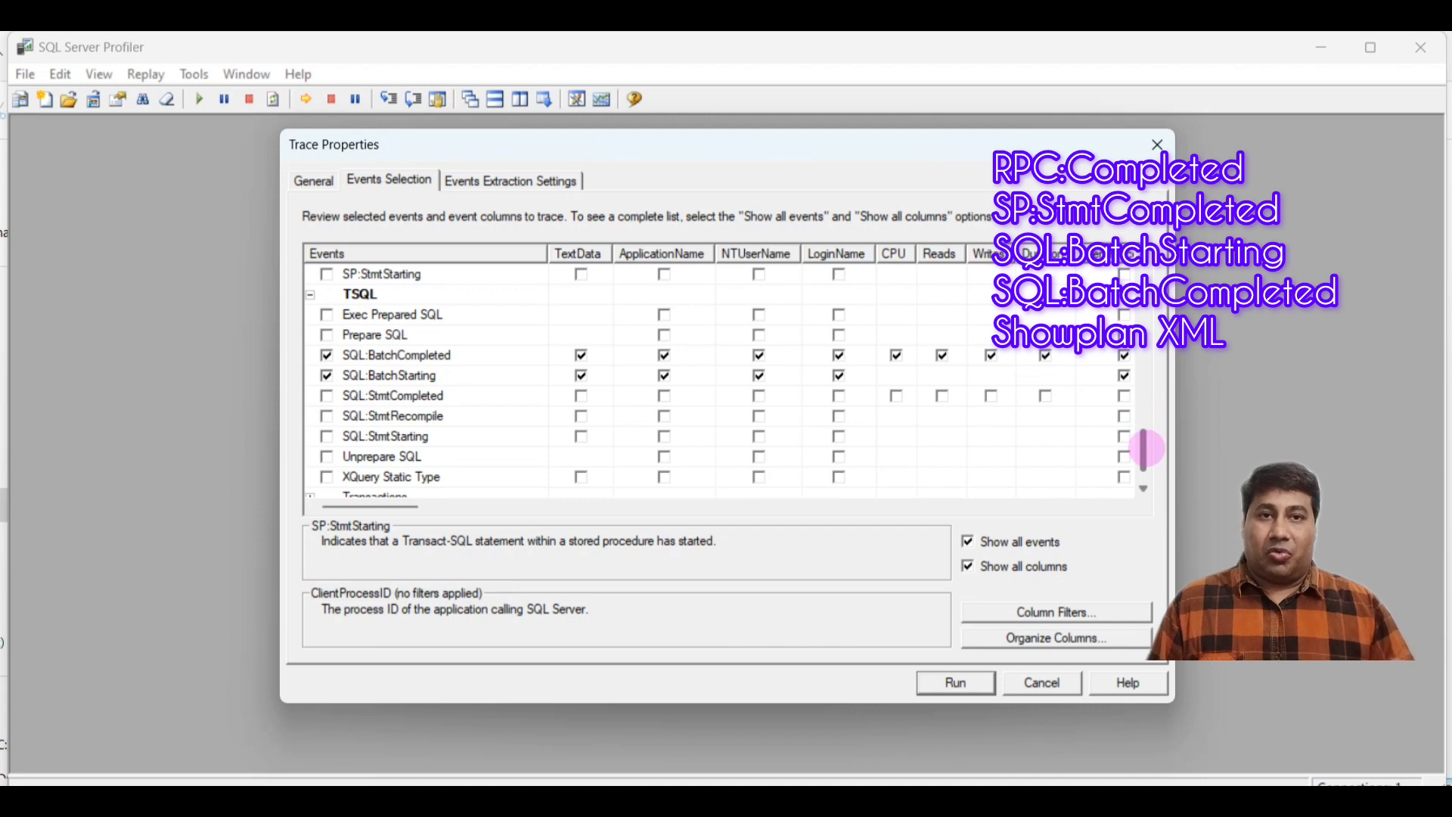
scroll(down, 3)
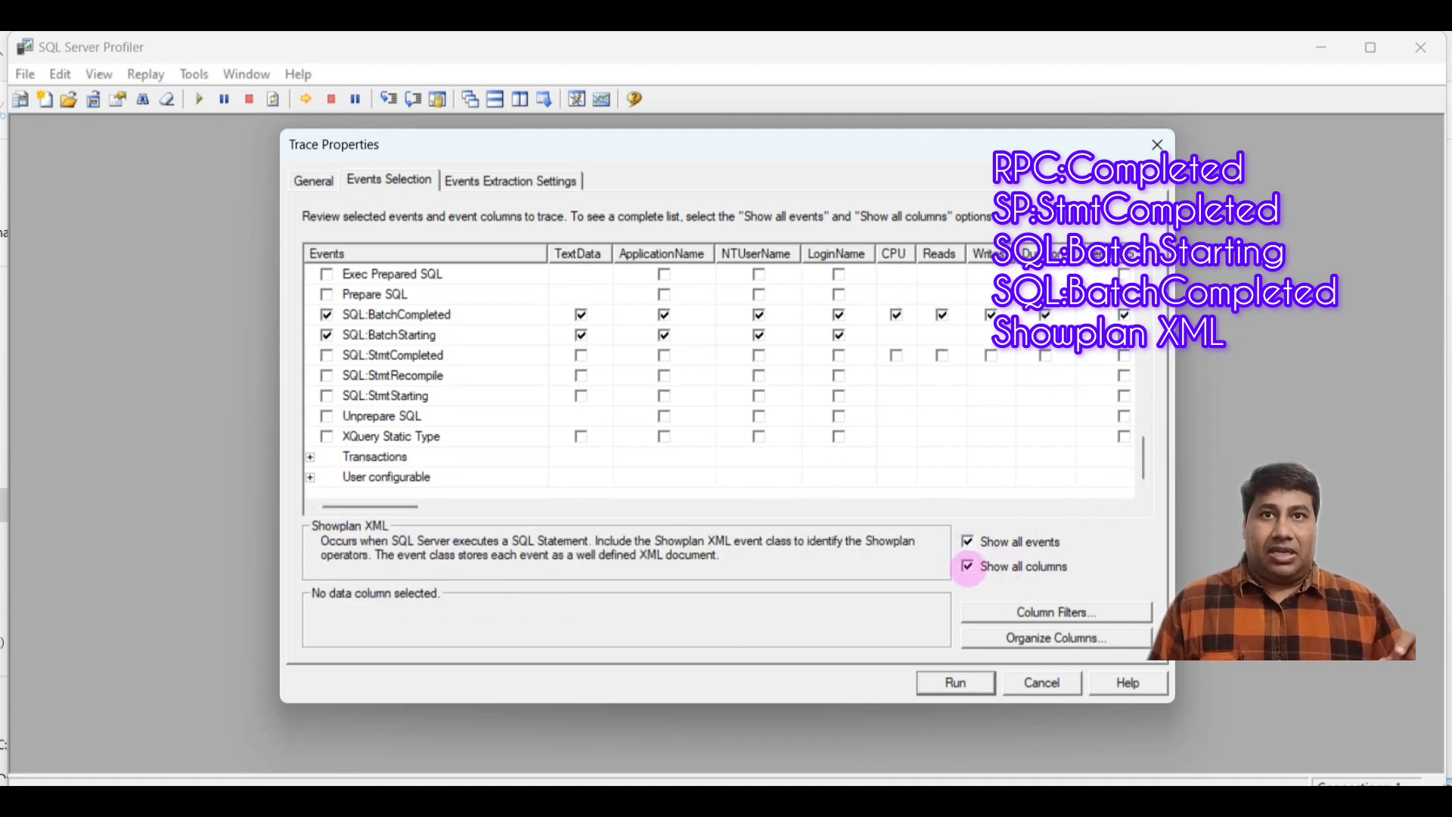
Untick Show all events and toggle Show all columns off and back on
click(968, 542)
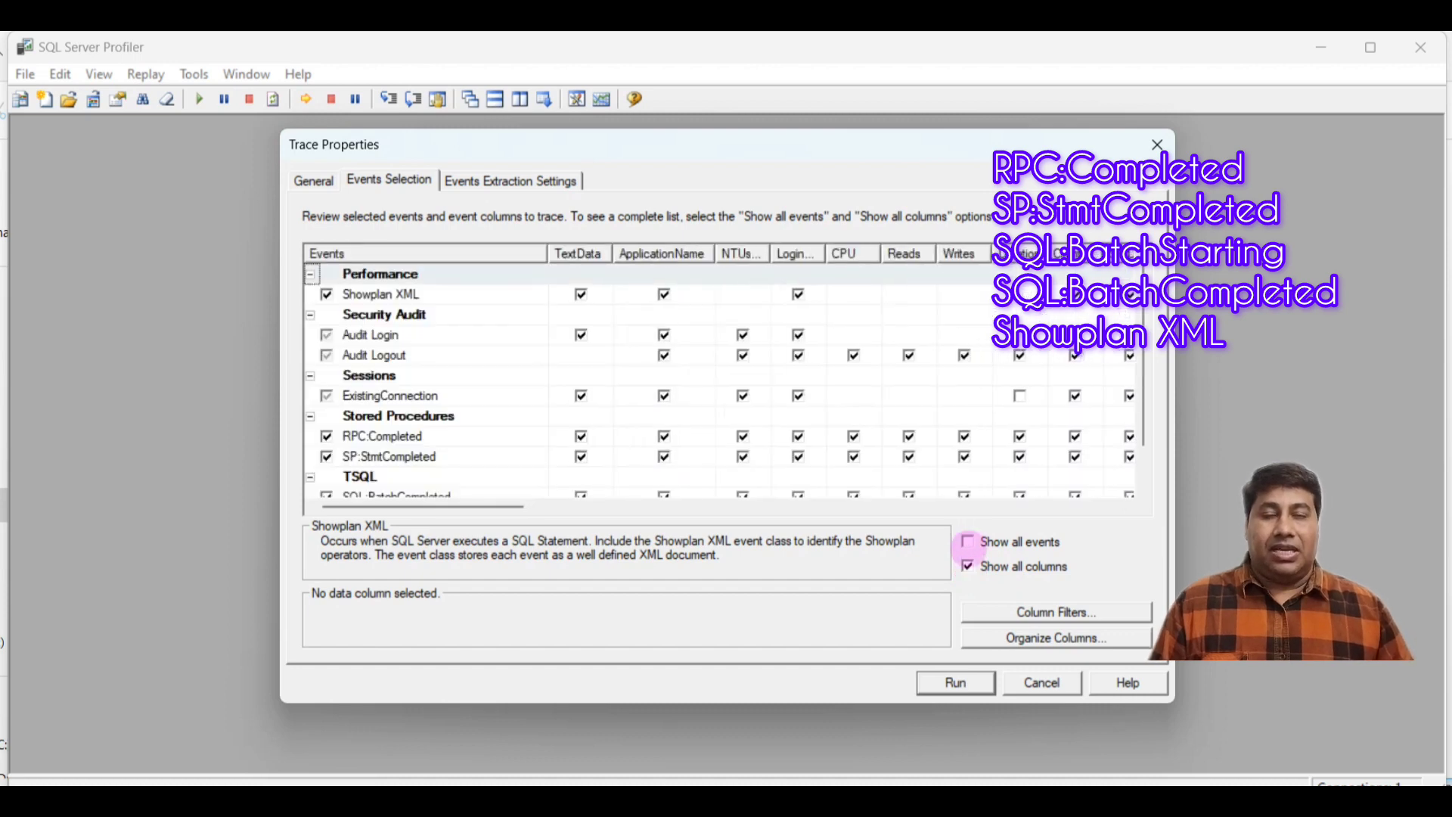
click(968, 566)
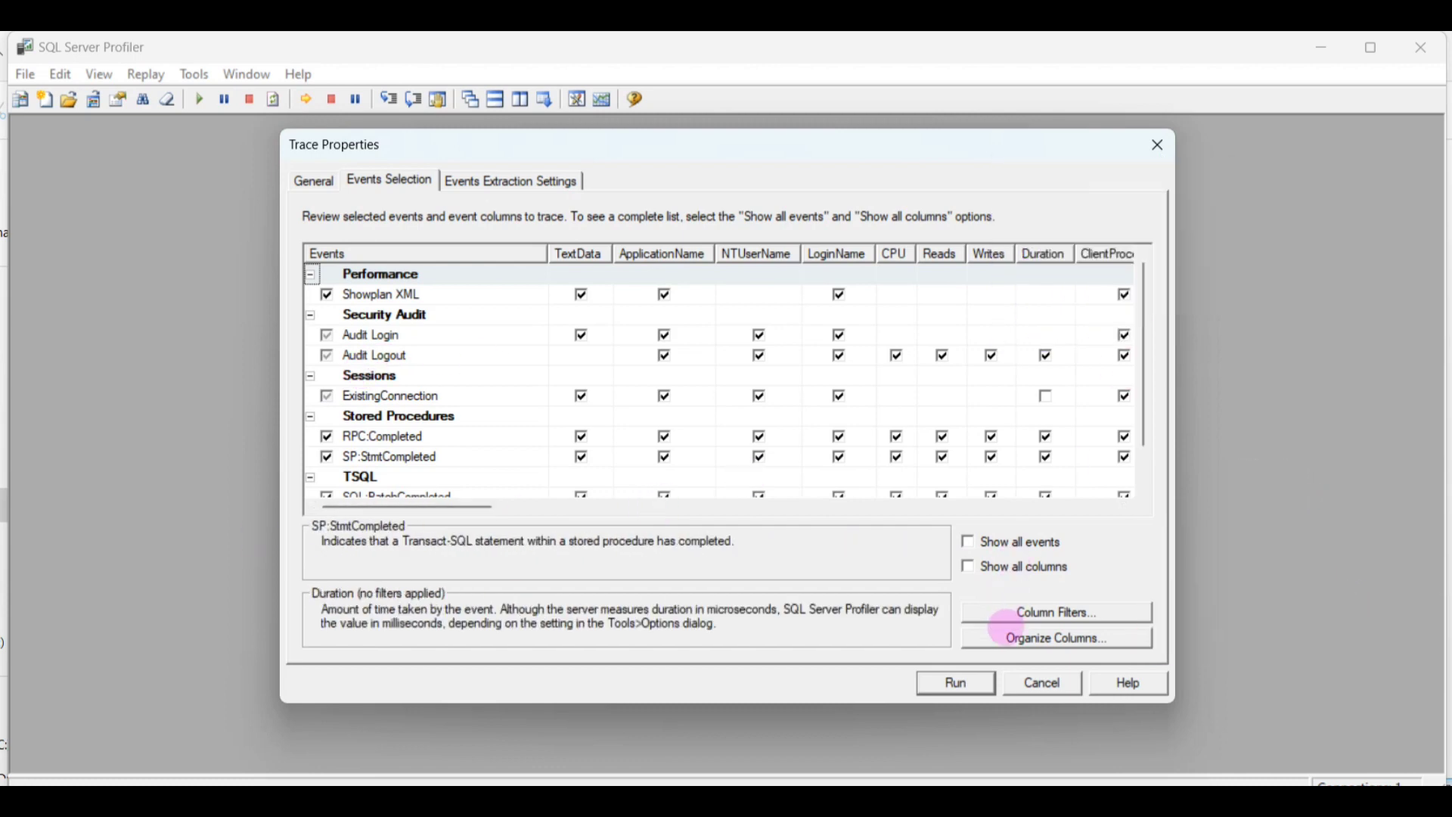
click(967, 566)
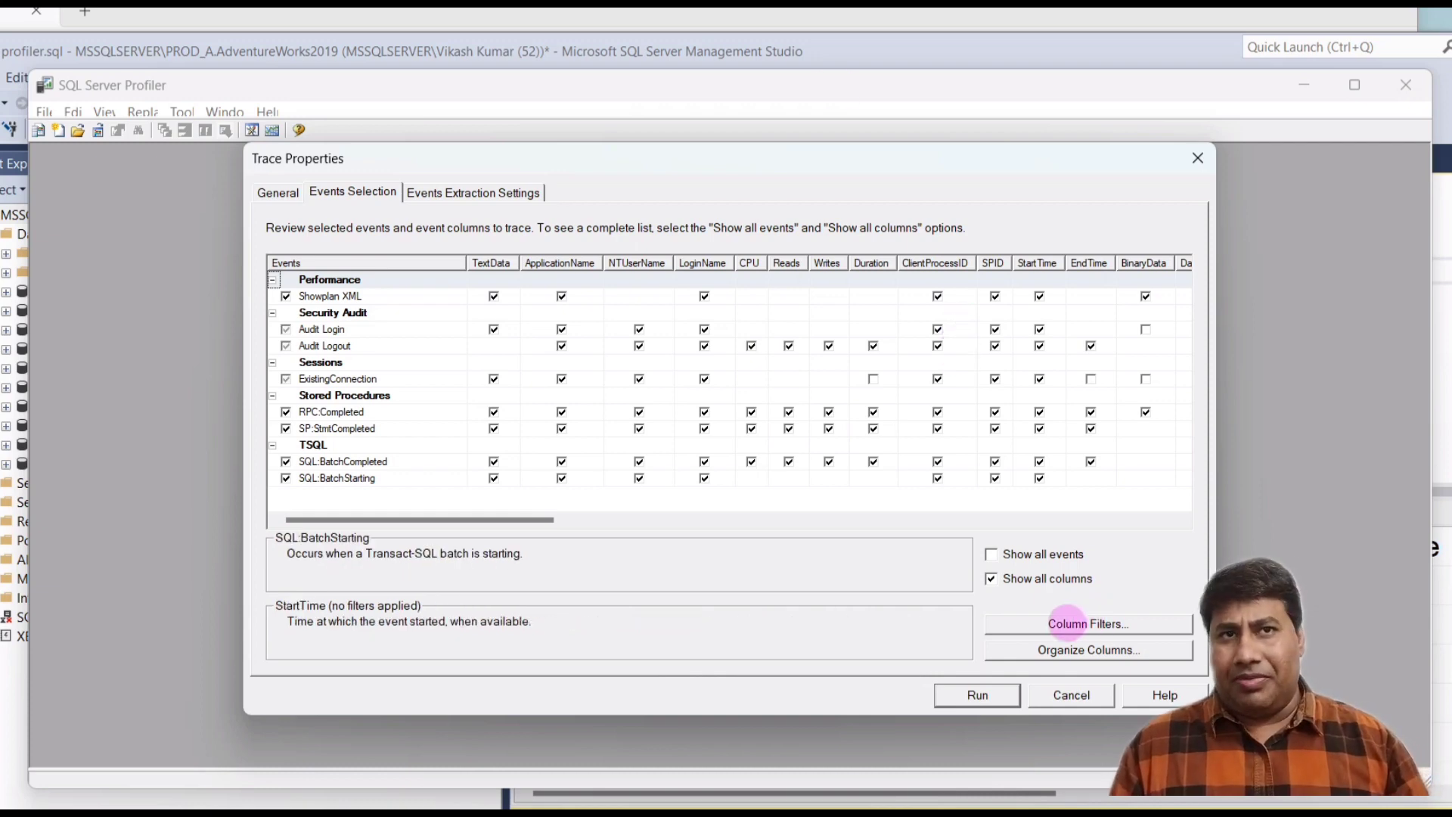
Add a Like filter on the DatabaseName column and start running the trace
click(1087, 623)
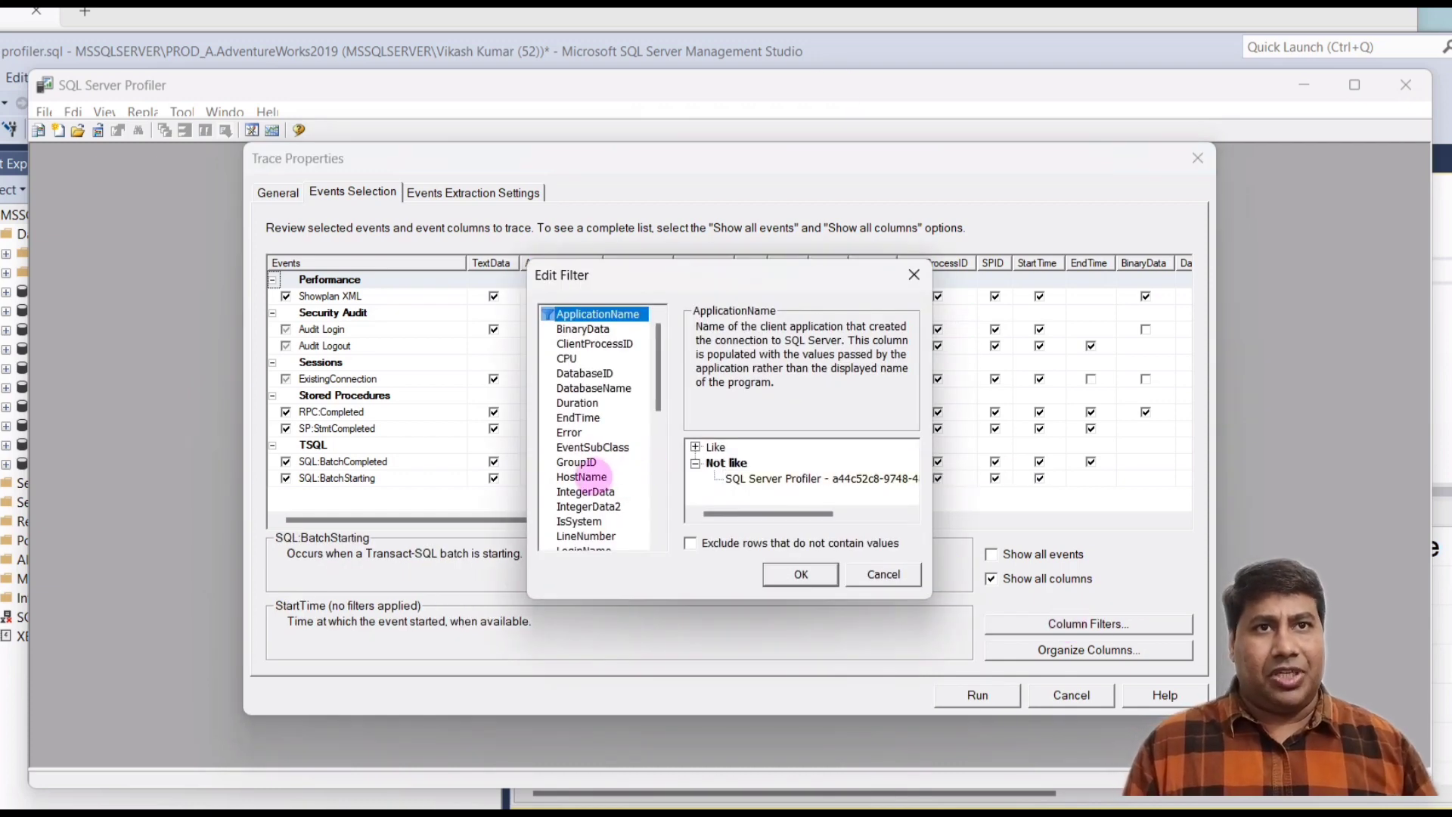
click(594, 387)
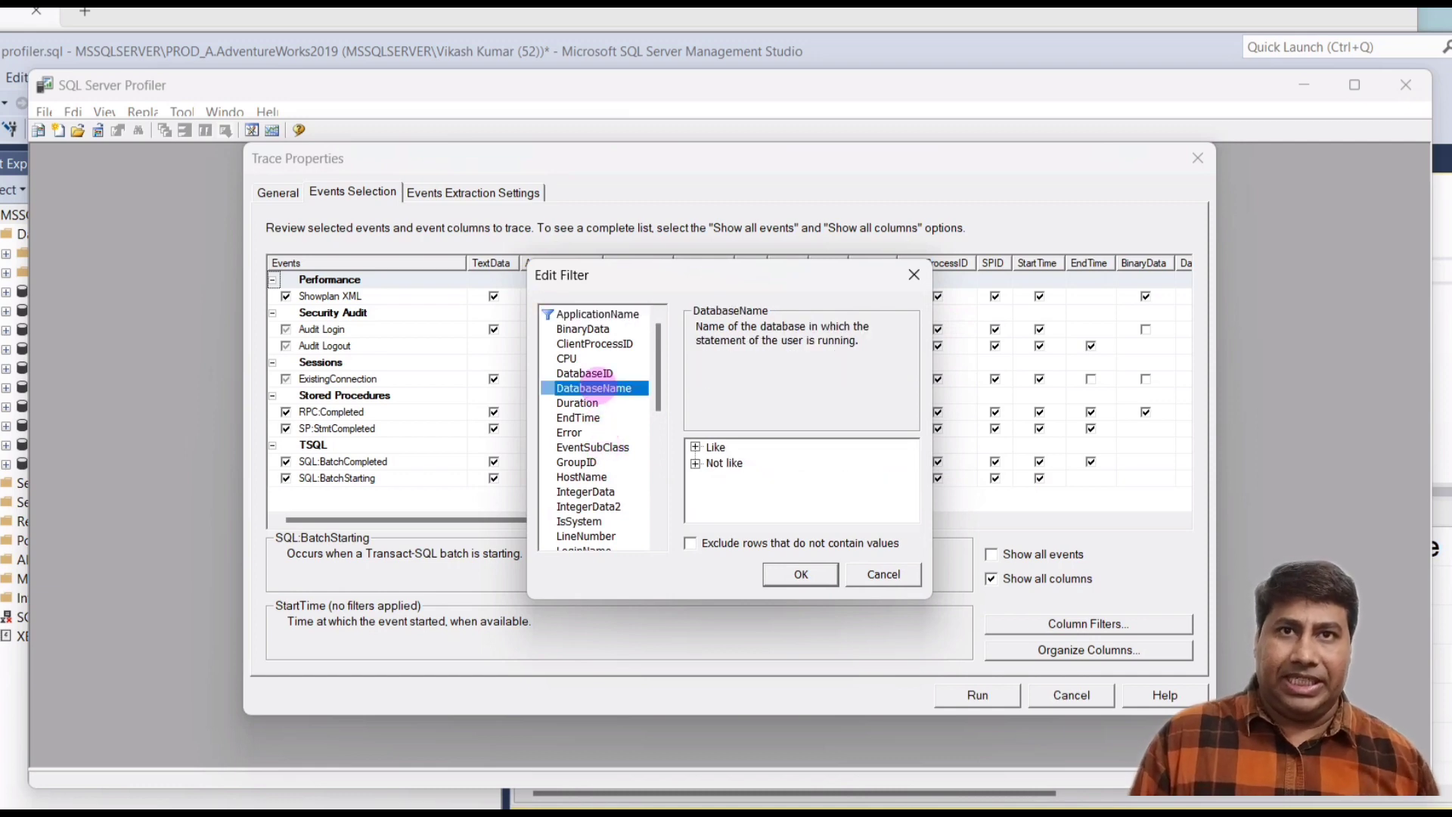
click(696, 446)
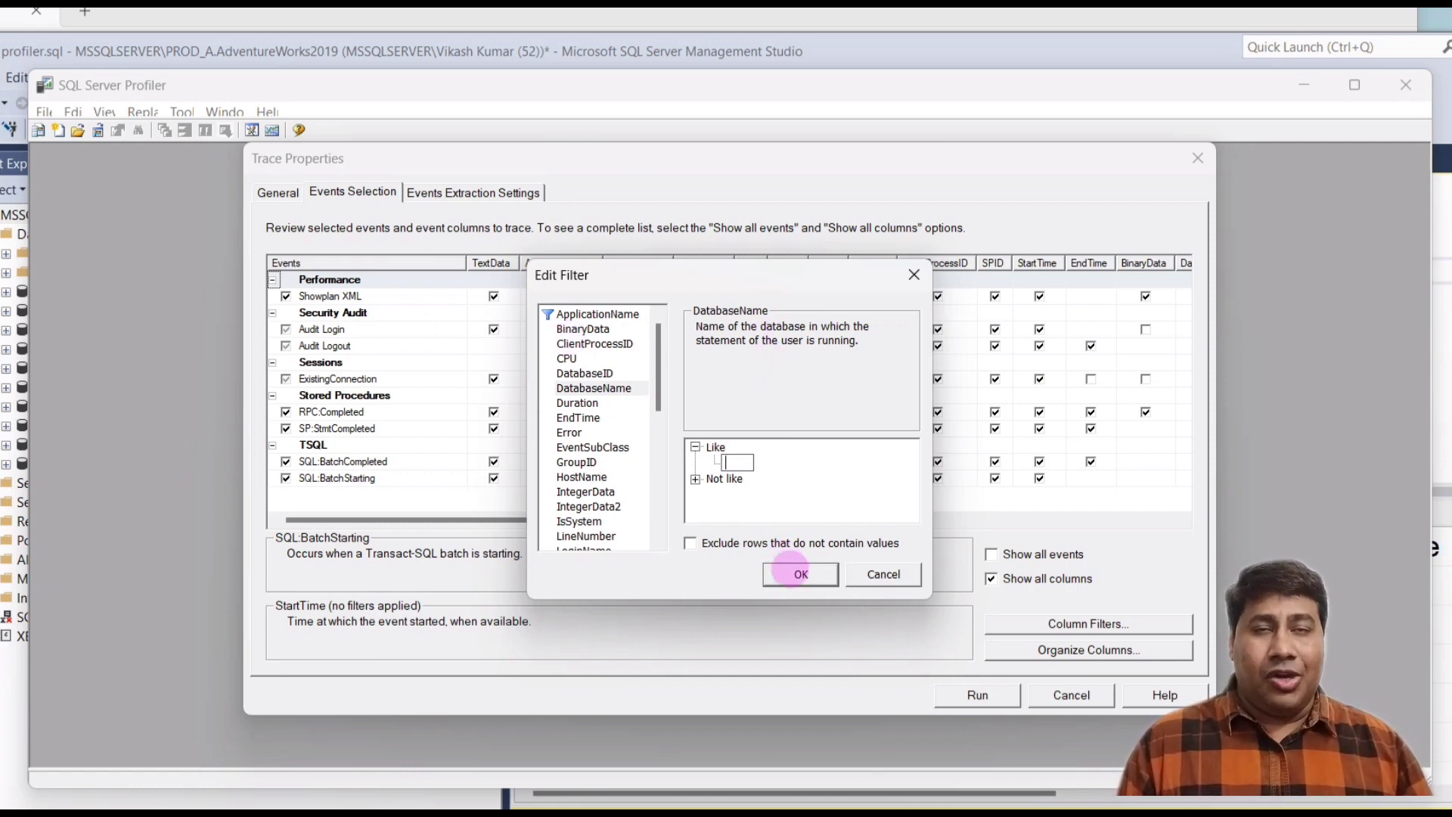
click(799, 574)
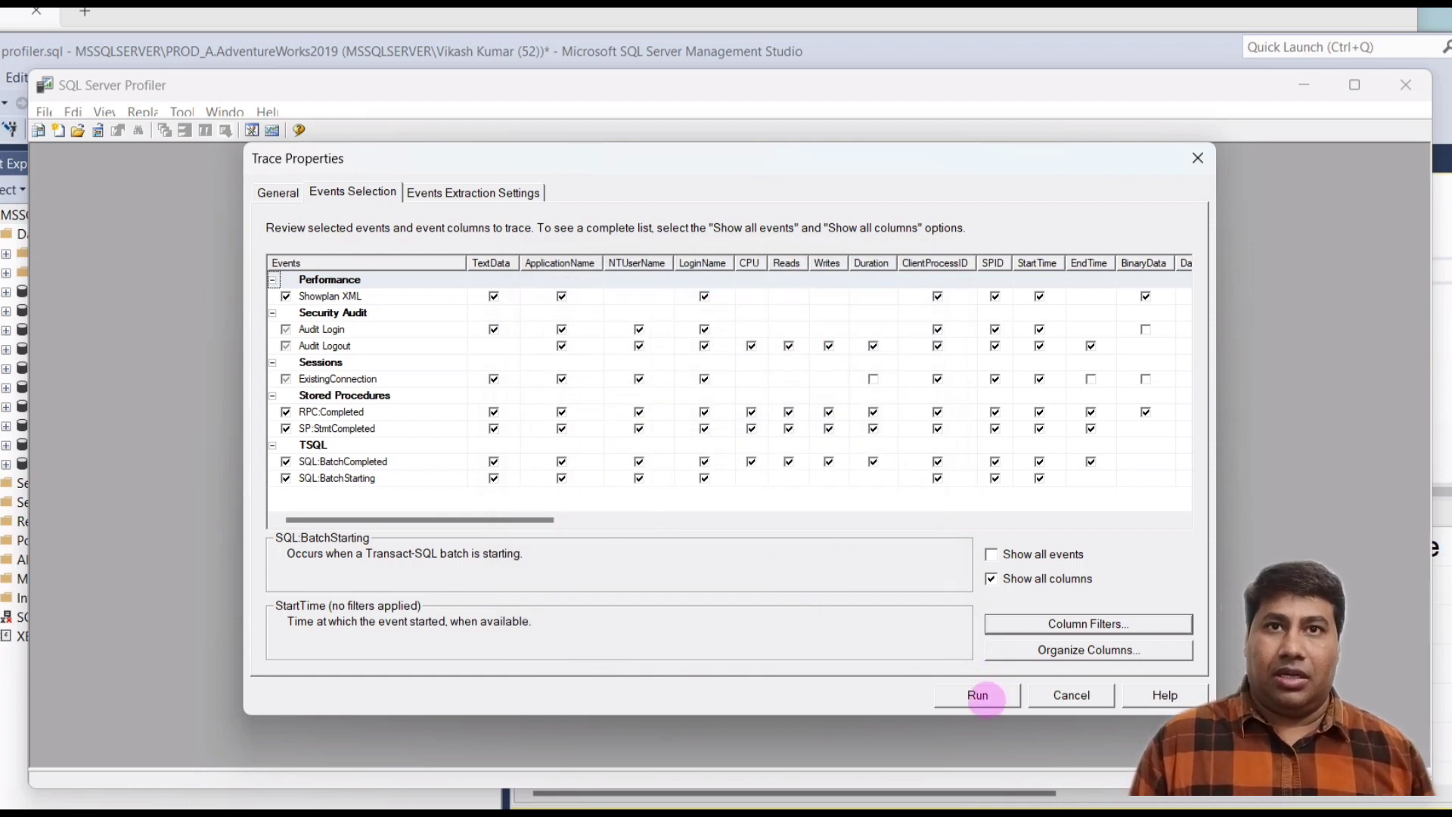
click(978, 694)
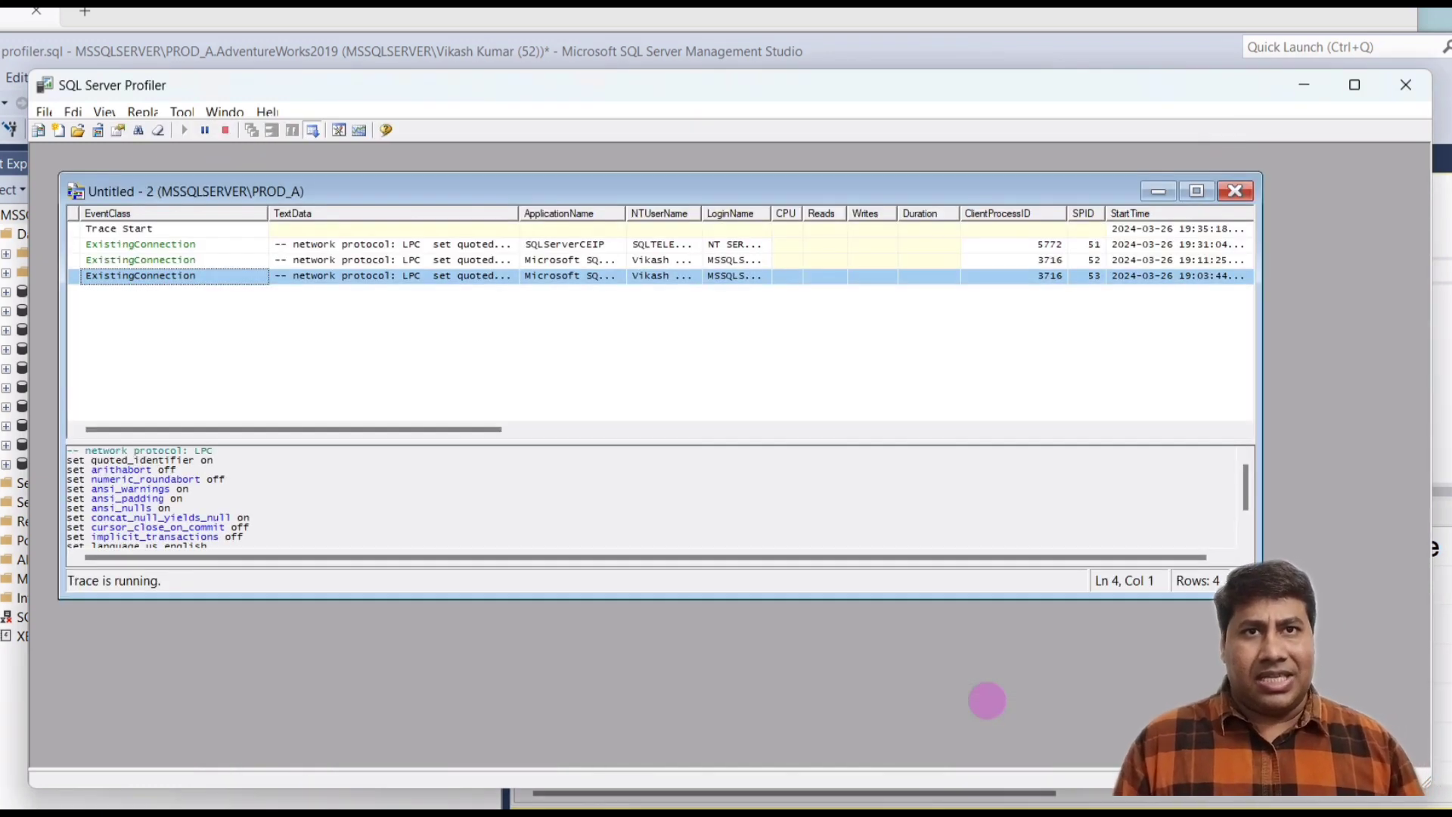